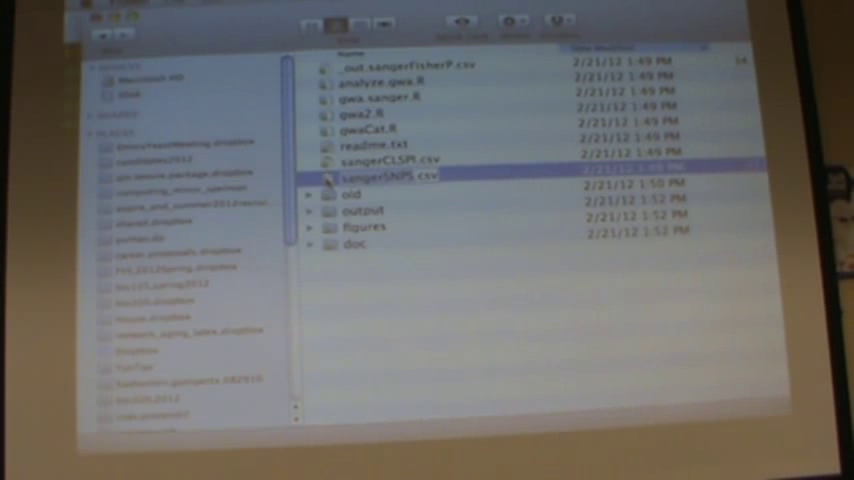
# Select sangerCLSPI.csv in the project folder's list view, replacing the sangerSNPS.csv selection
pyautogui.click(390, 160)
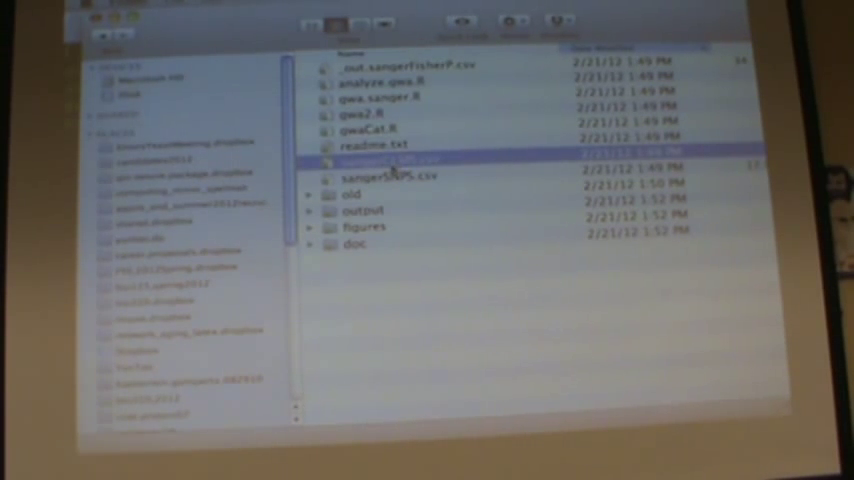